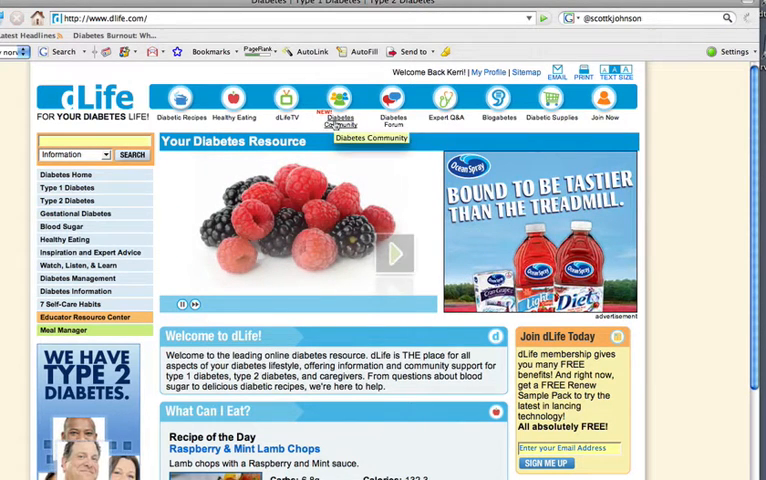
Go through the Community section to My dLife profile page showing the diabetes story.
left_click(340, 104)
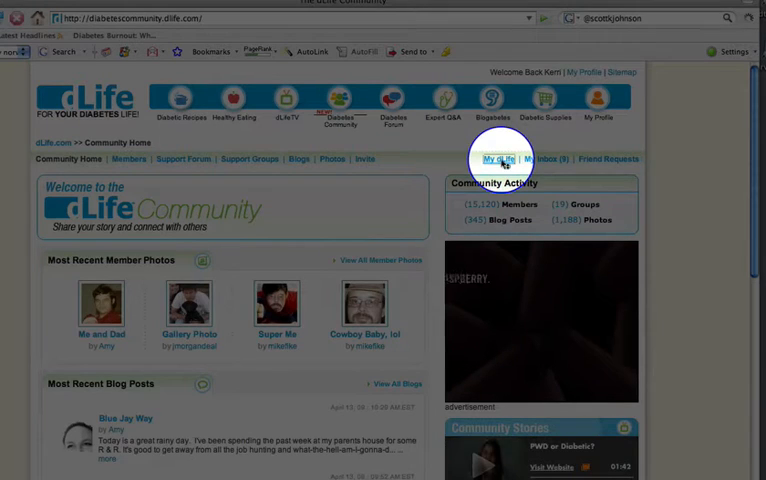
left_click(498, 160)
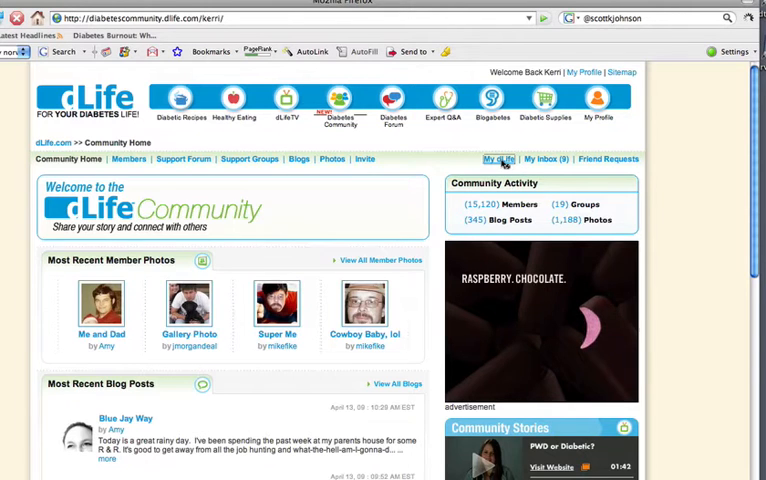
left_click(498, 158)
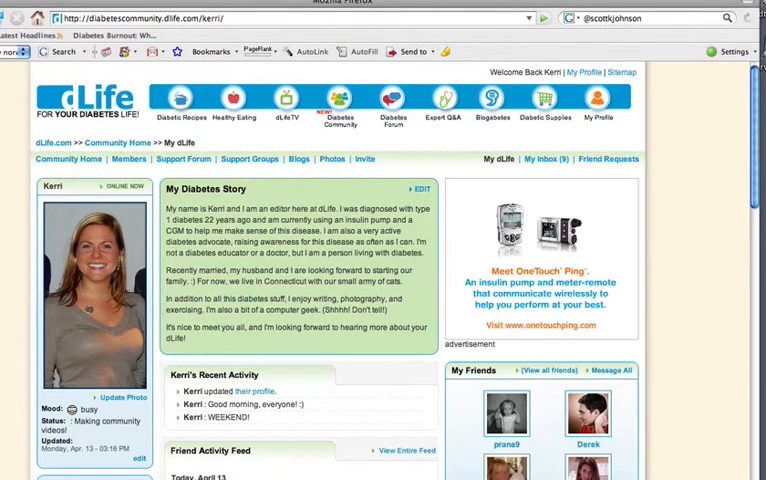
scroll("down", 3)
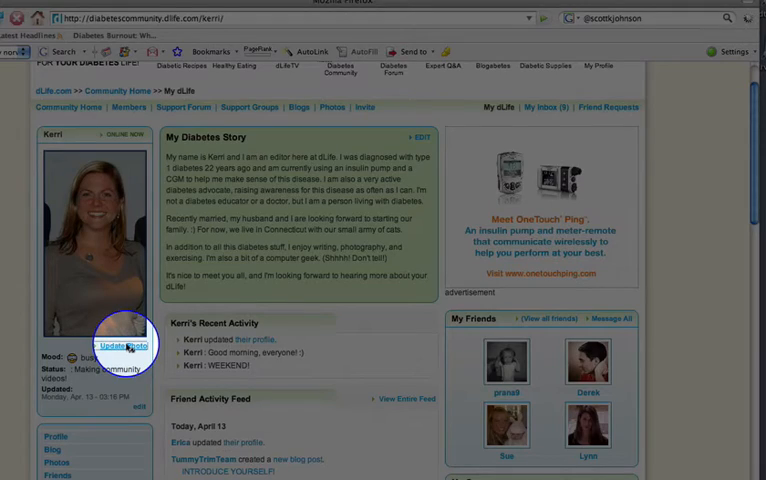
Start Update Photo and choose the picture file from the Desktop as the new profile photo.
left_click(132, 344)
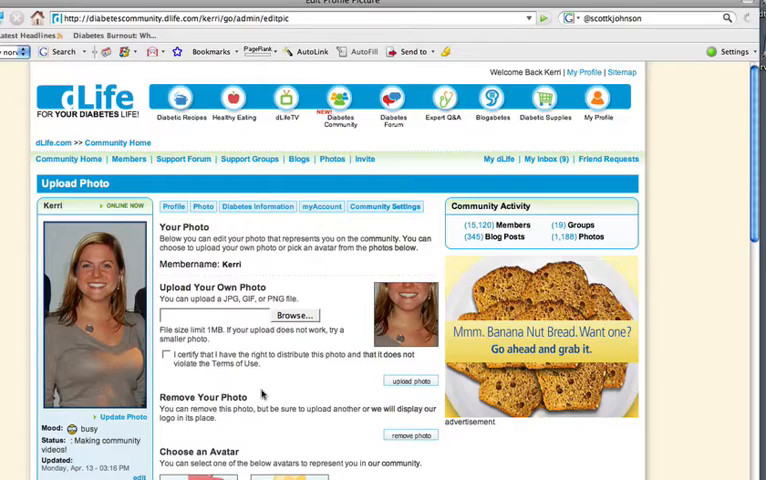
scroll("down", 3)
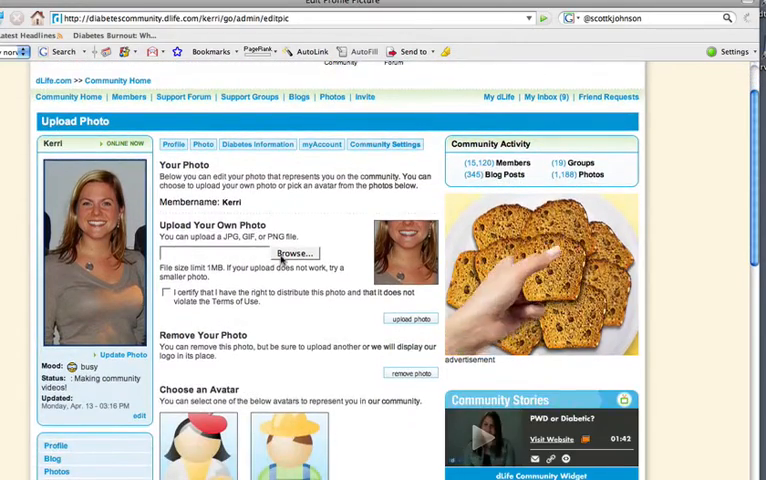
scroll("down", 3)
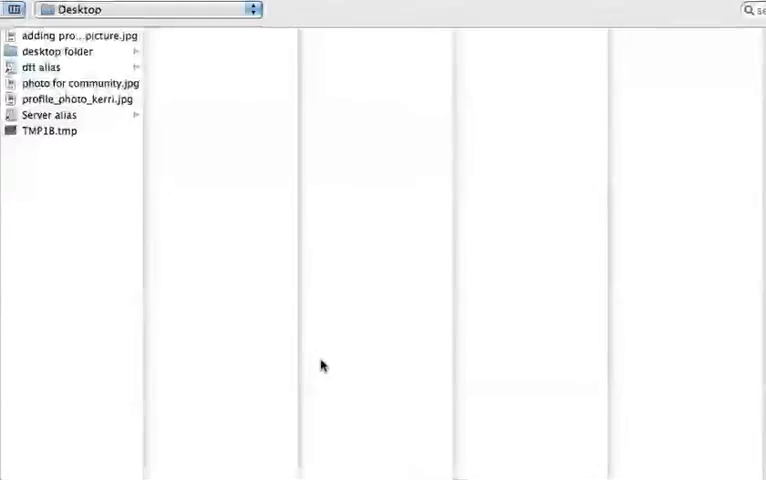
left_click(80, 84)
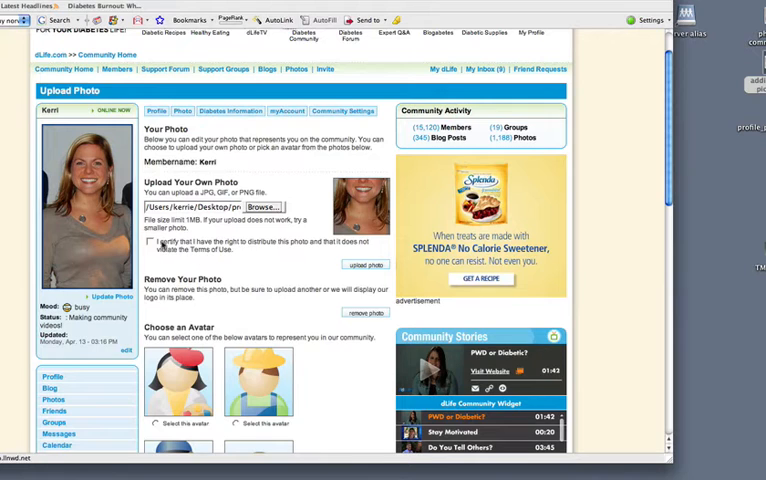
Accept the photo-rights terms and upload the chosen picture as the profile photo.
left_click(150, 242)
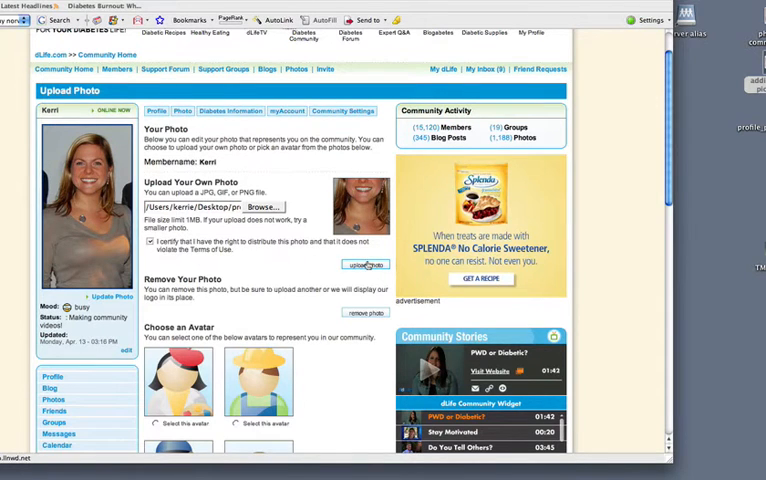
left_click(364, 264)
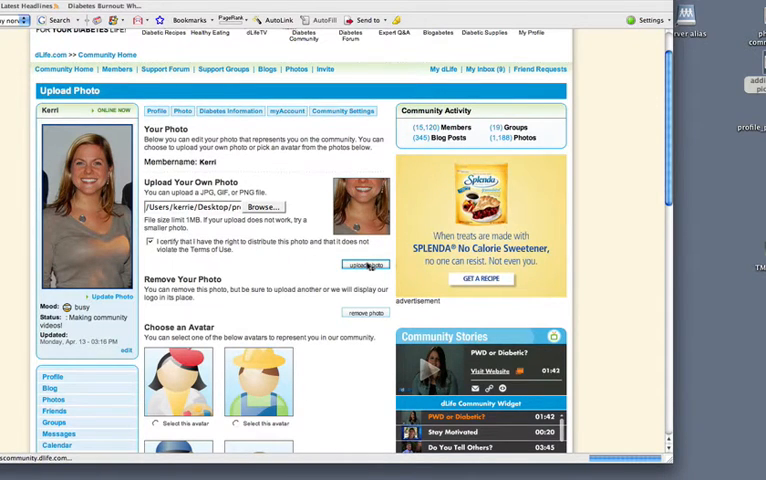
left_click(364, 264)
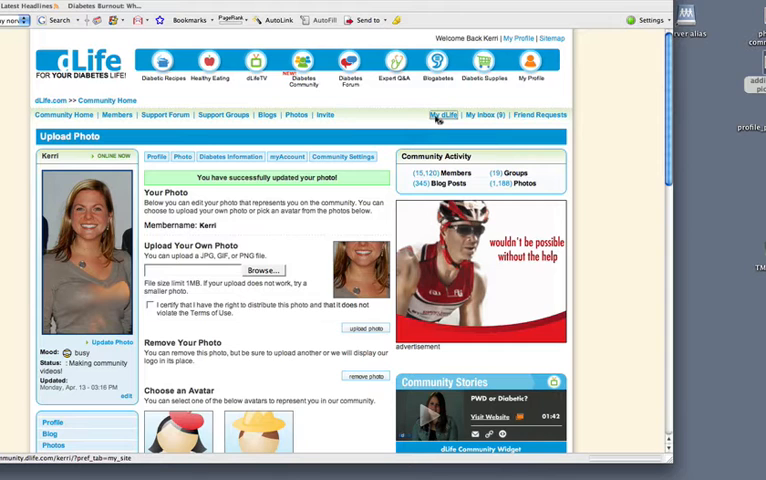
Return to My dLife profile showing the new photo and begin editing the status message.
left_click(440, 114)
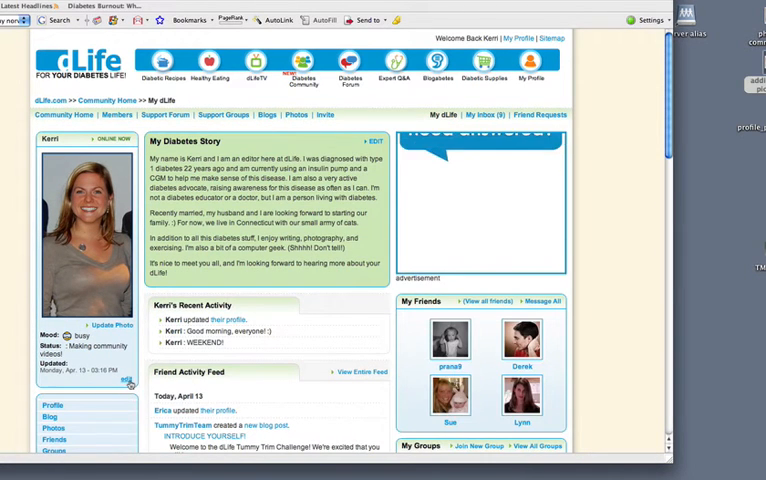
left_click(124, 380)
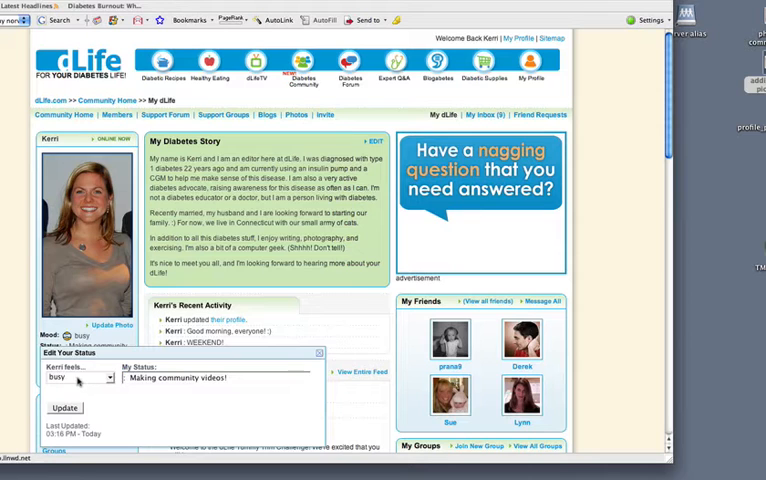